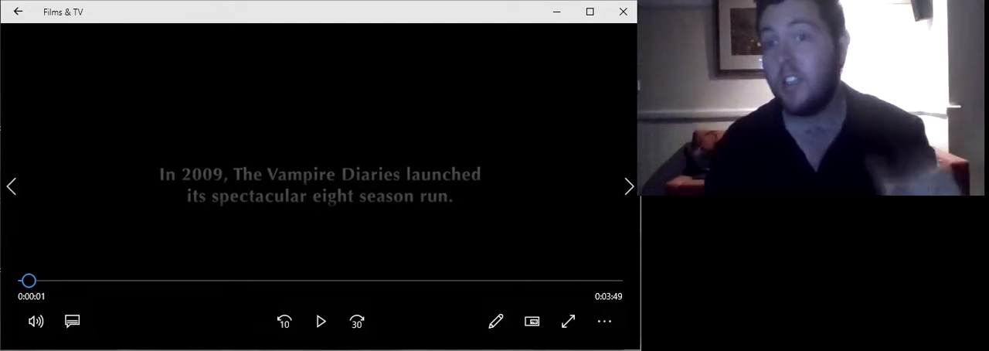
{"action": "mouse_move", "coordinate": [493, 216]}
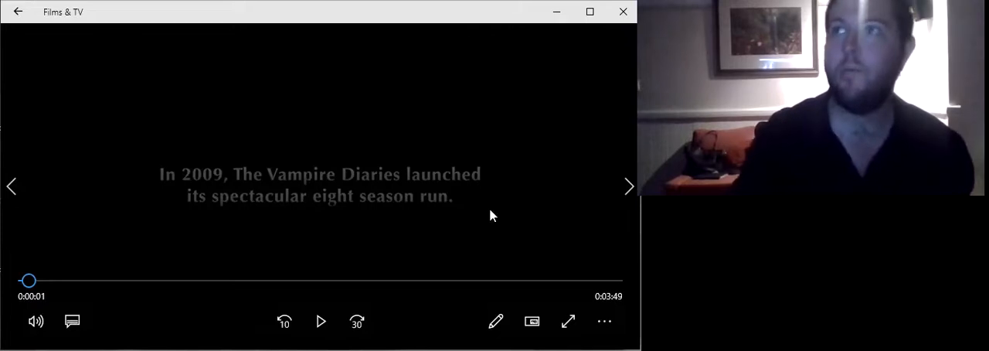
- Play the Legacies Comic-Con 2018 trailer and pause it at 3:20 on the title card
{"action": "left_click", "coordinate": [320, 321]}
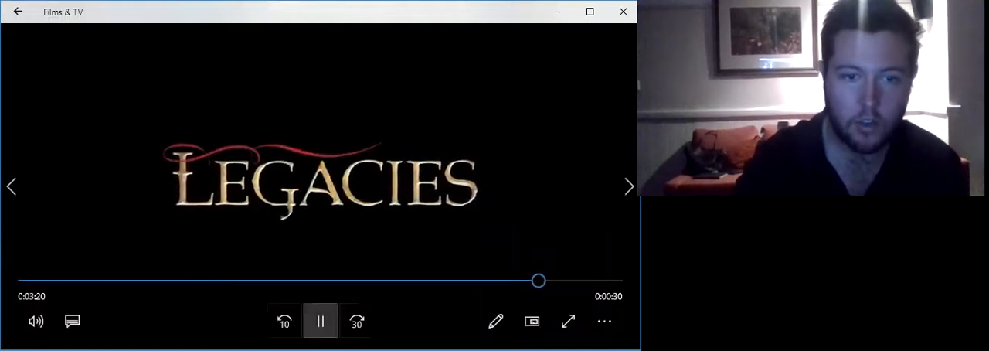
{"action": "left_click", "coordinate": [320, 321]}
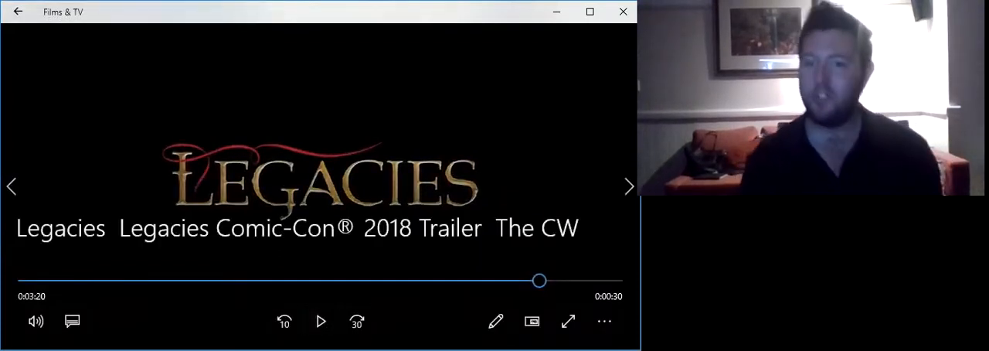